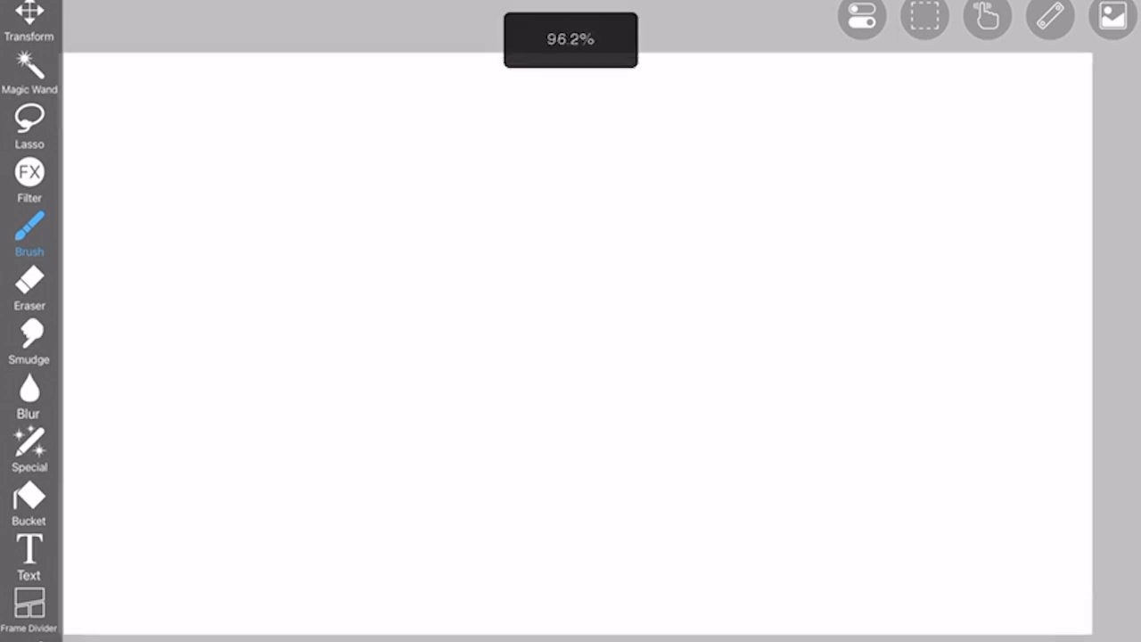
# Sketch a pointed triangular spike with a curved edge and slanted sides near the top.
pyautogui.moveTo(517, 195); pyautogui.dragTo(599, 381)
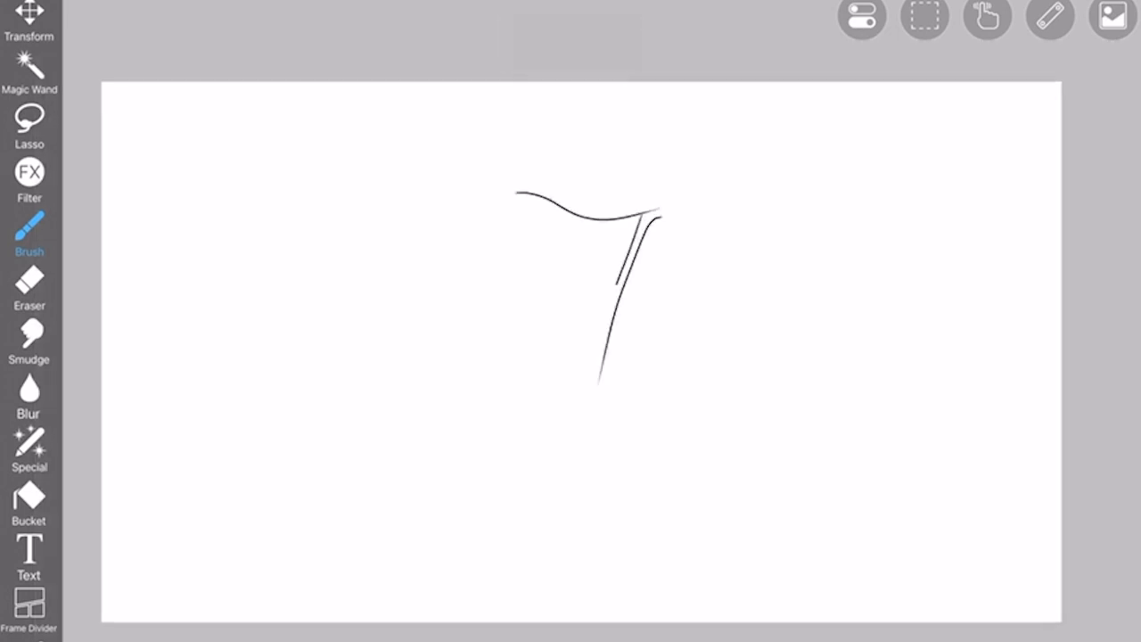
pyautogui.moveTo(517, 193); pyautogui.dragTo(602, 383)
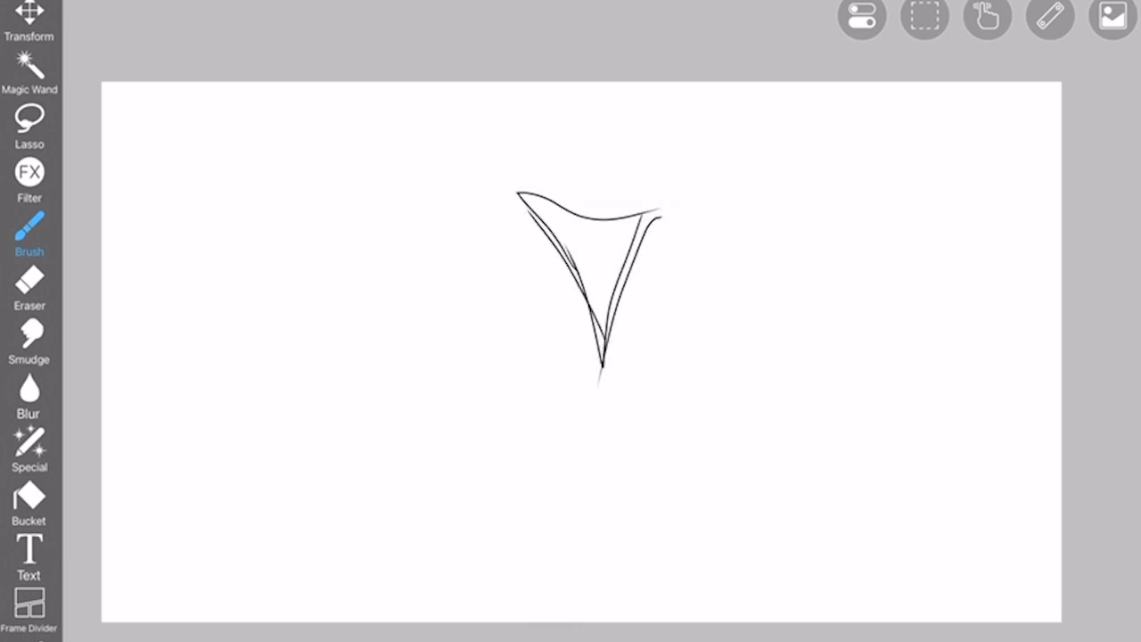
pyautogui.moveTo(624, 199); pyautogui.dragTo(811, 217)
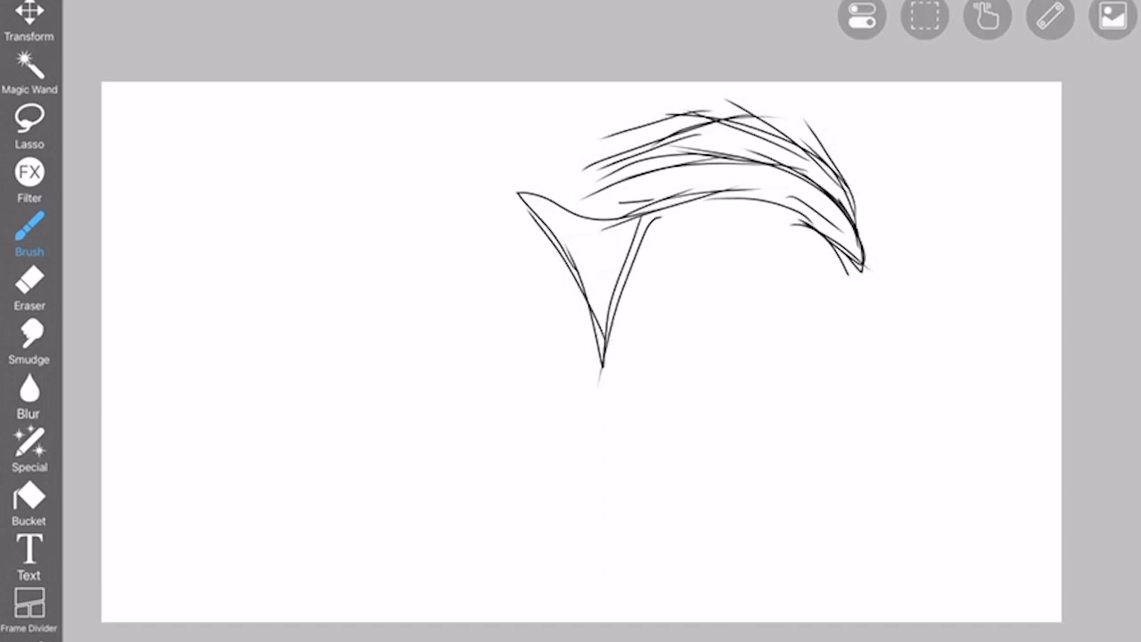
# Sketch sweeping spiky crown strokes arcing toward the upper right above the spike.
pyautogui.moveTo(678, 143); pyautogui.dragTo(775, 86)
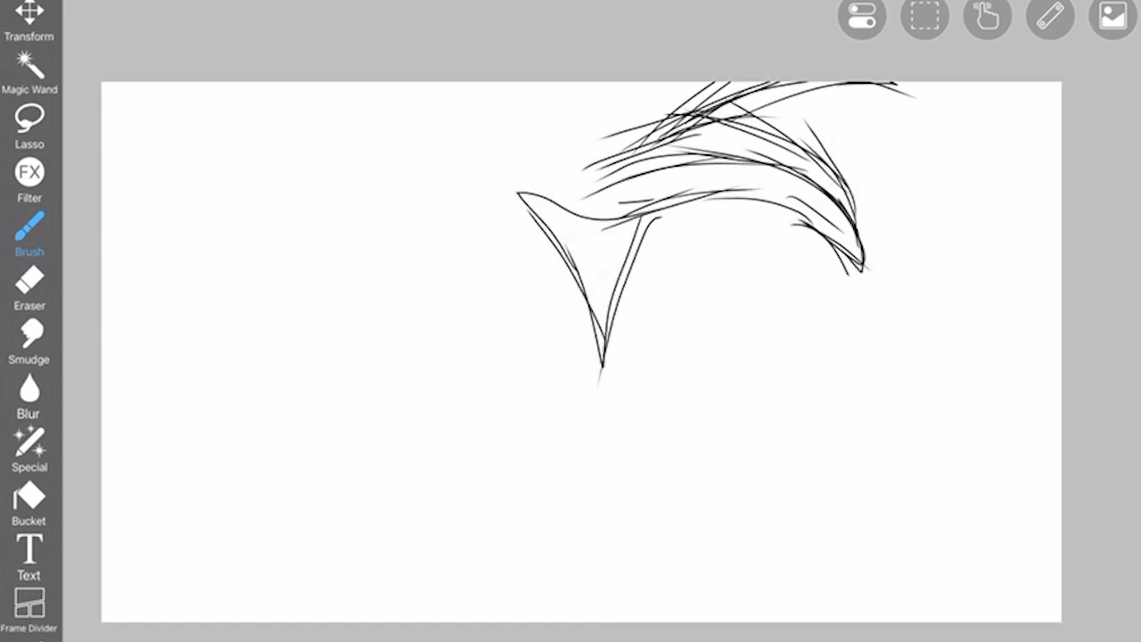
pyautogui.moveTo(765, 134); pyautogui.dragTo(698, 385)
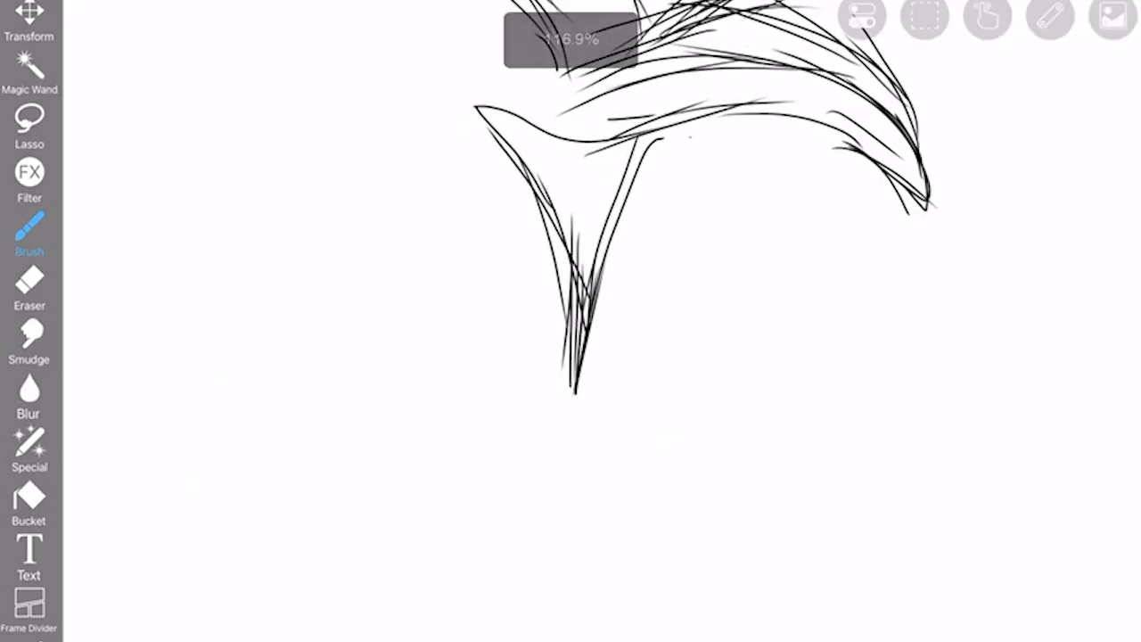
# Thicken the crown and extend long spiky strokes leftward, adding a second downward spike.
pyautogui.moveTo(642, 146); pyautogui.dragTo(748, 321)
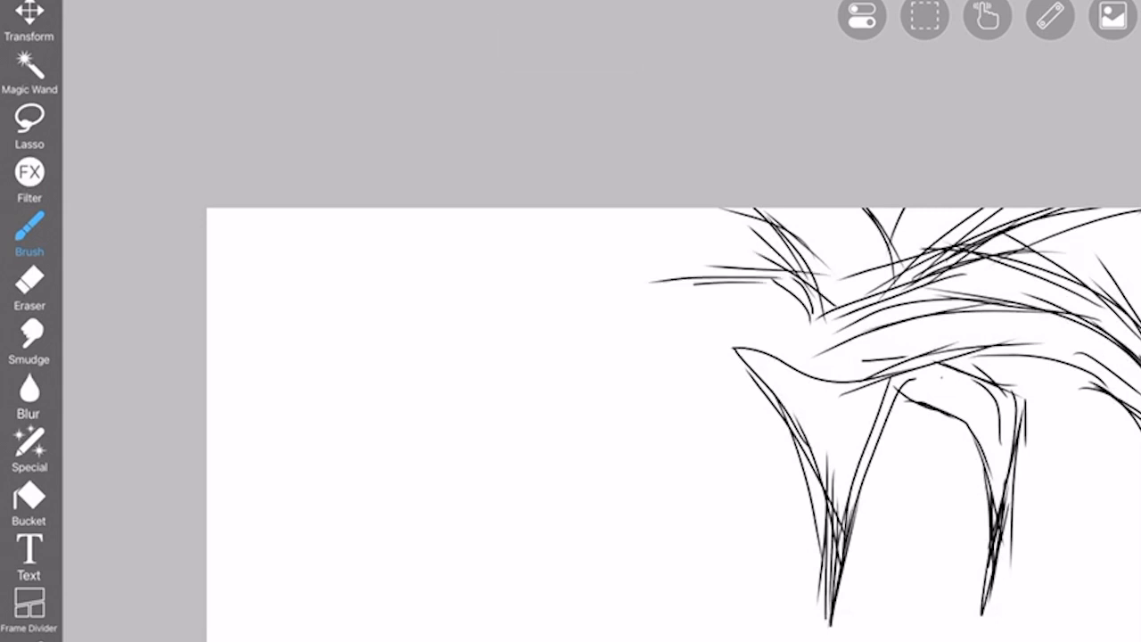
pyautogui.moveTo(793, 294); pyautogui.dragTo(544, 378)
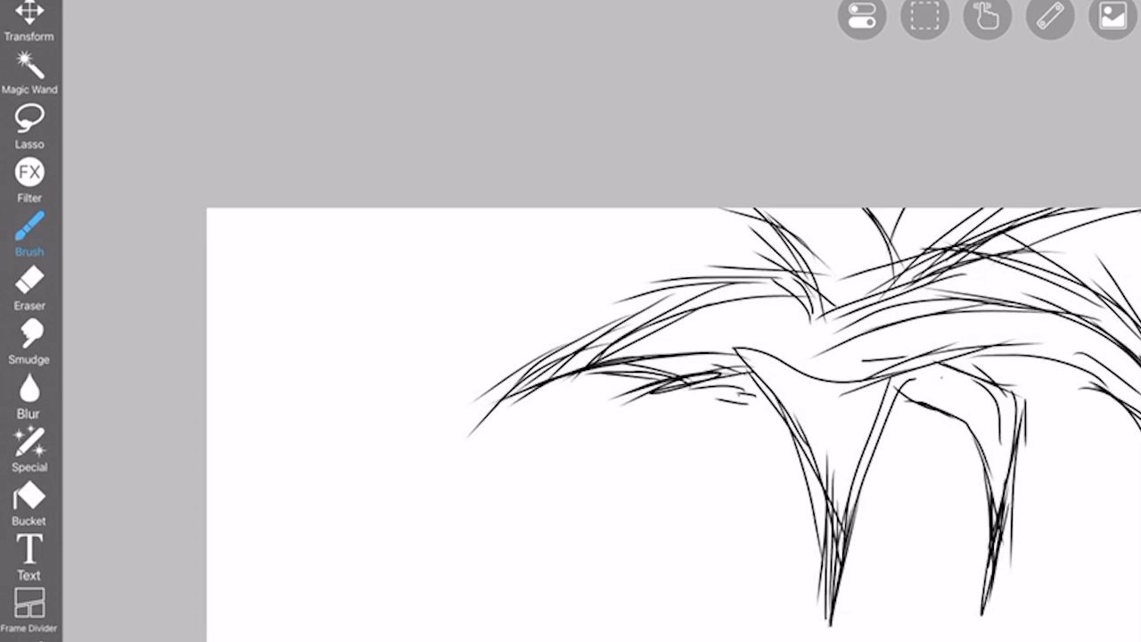
pyautogui.moveTo(642, 210); pyautogui.dragTo(455, 442)
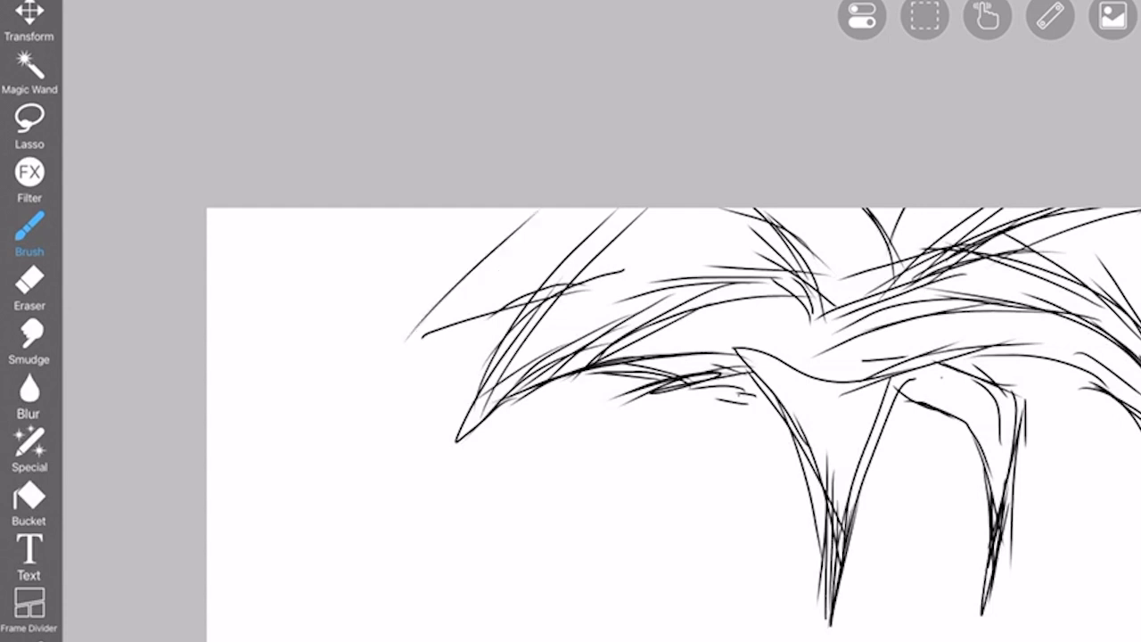
pyautogui.moveTo(401, 321); pyautogui.dragTo(678, 303)
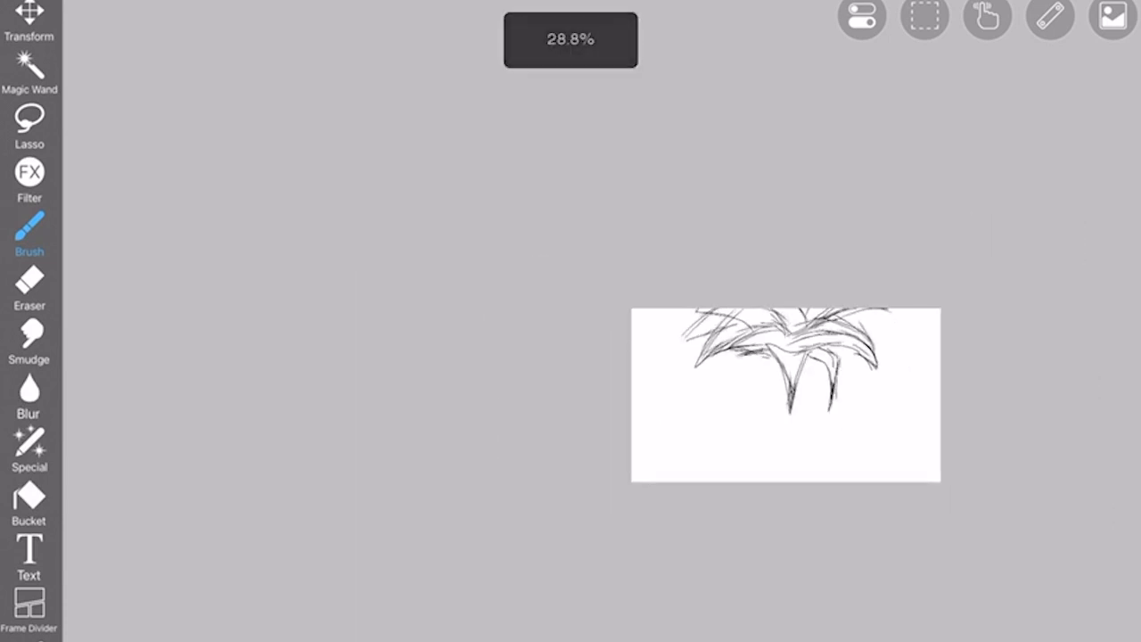
# Scale and reposition the whole spiky sketch along the canvas top and apply the transform.
pyautogui.click(29, 22)
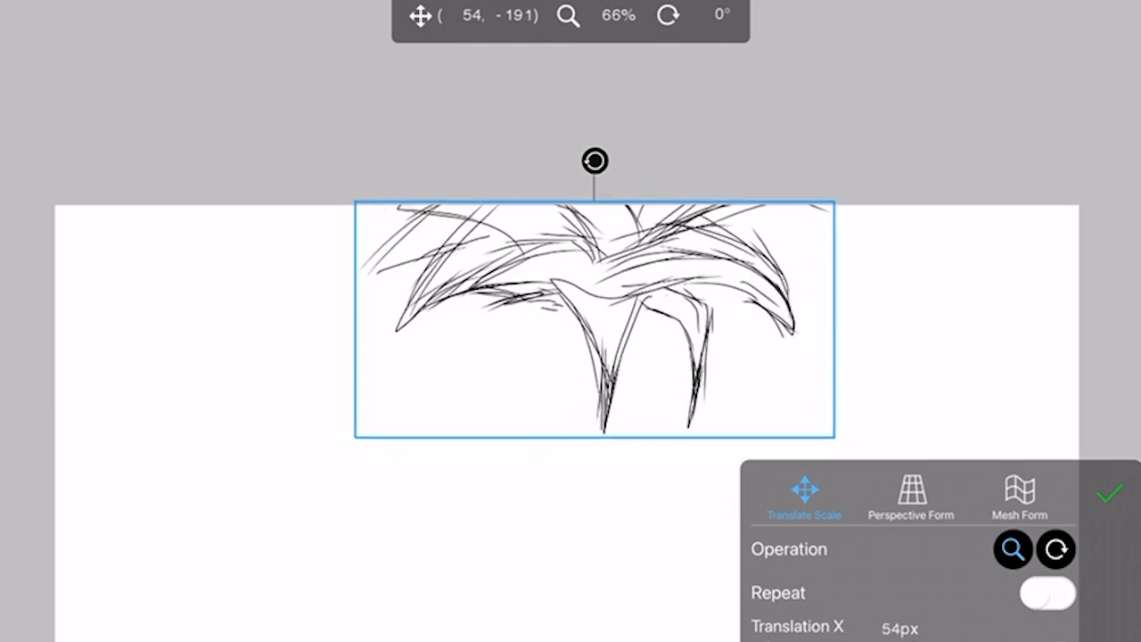
pyautogui.moveTo(596, 317); pyautogui.dragTo(585, 321)
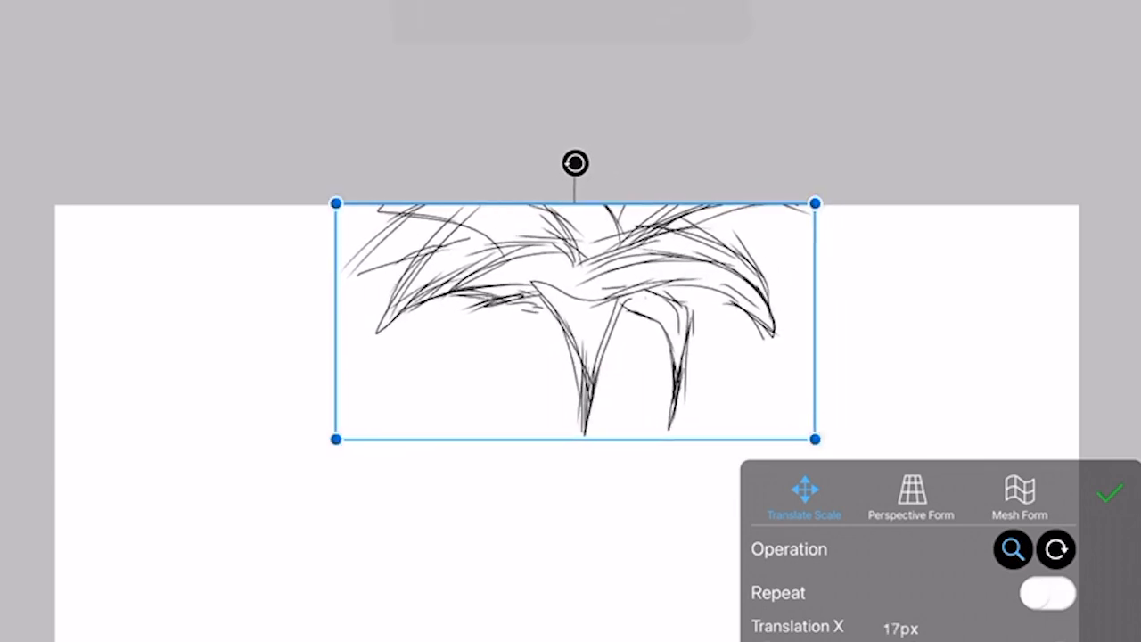
pyautogui.click(1109, 492)
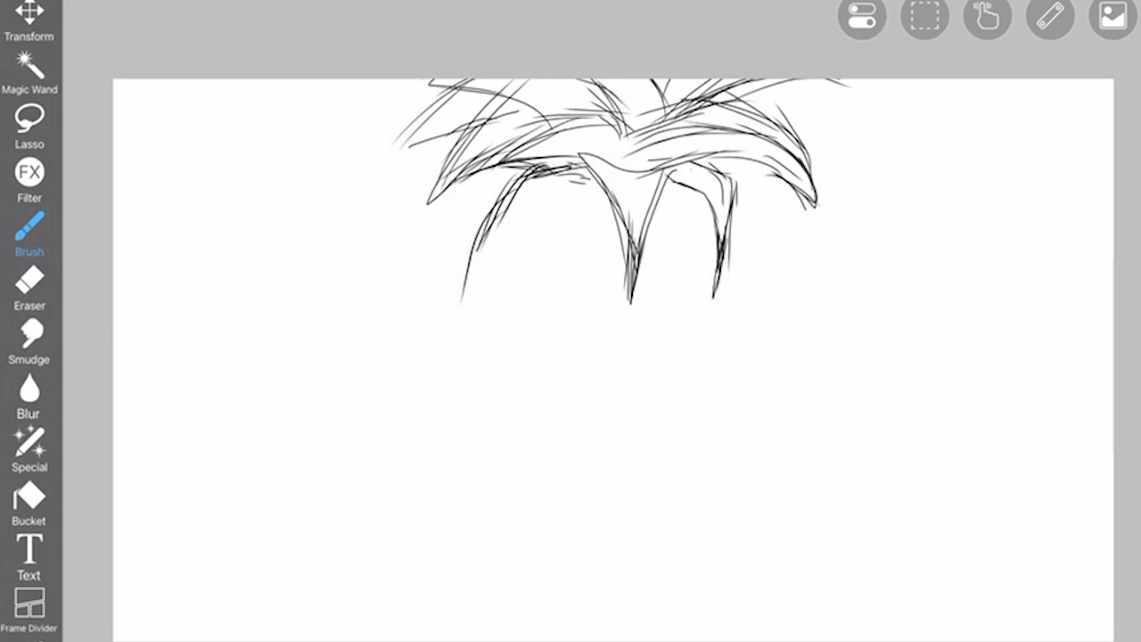
# Draw long hanging strands on the left and a rounded banded pineapple mask under the crown.
pyautogui.moveTo(508, 187); pyautogui.dragTo(455, 411)
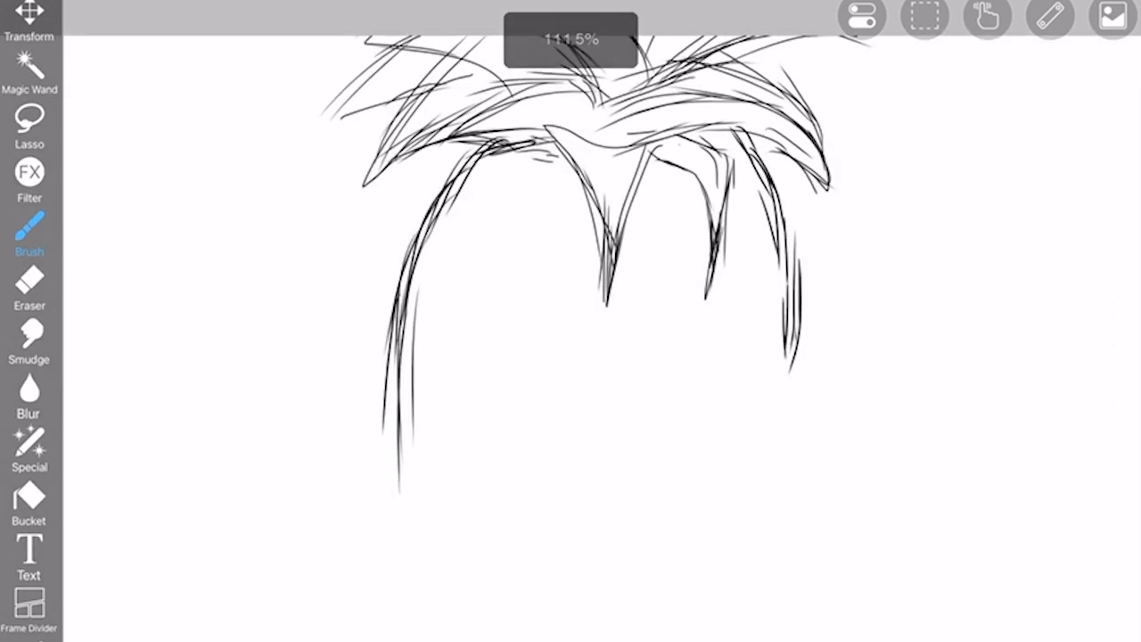
pyautogui.moveTo(560, 347); pyautogui.dragTo(788, 340)
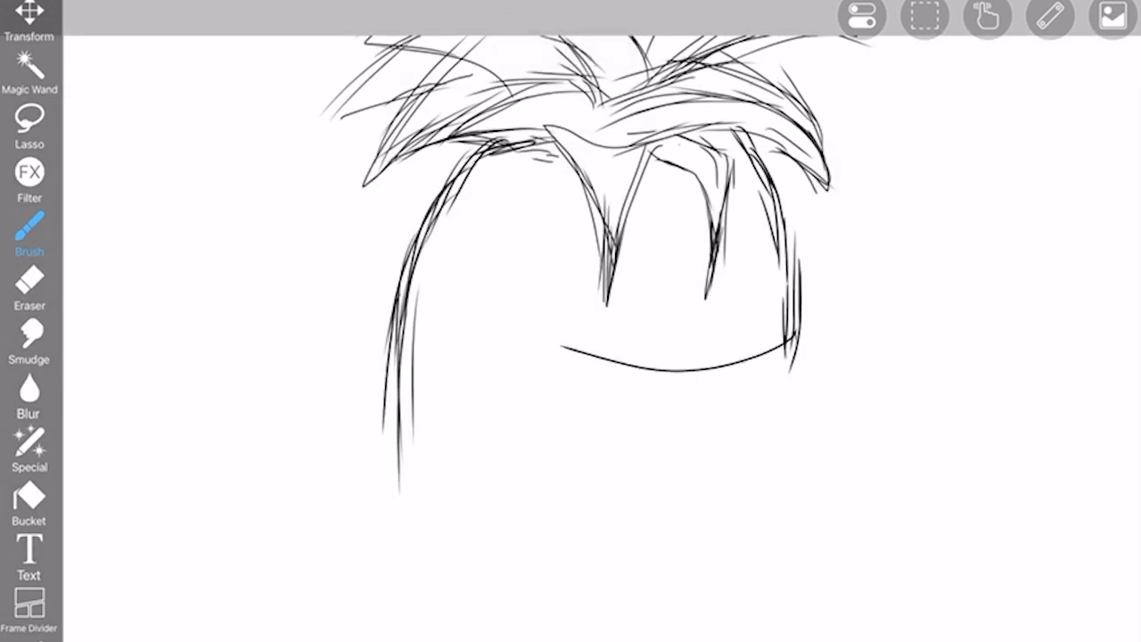
pyautogui.moveTo(428, 307); pyautogui.dragTo(799, 353)
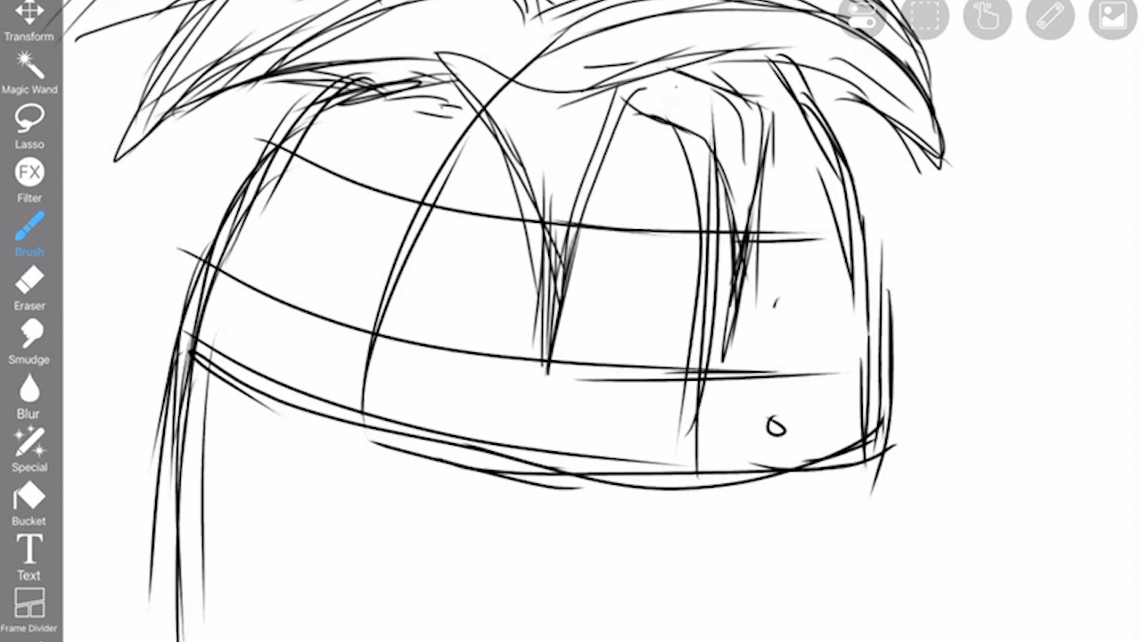
# Add seed marks inside the mask segments and a jagged stroke on the lower band.
pyautogui.click(633, 281)
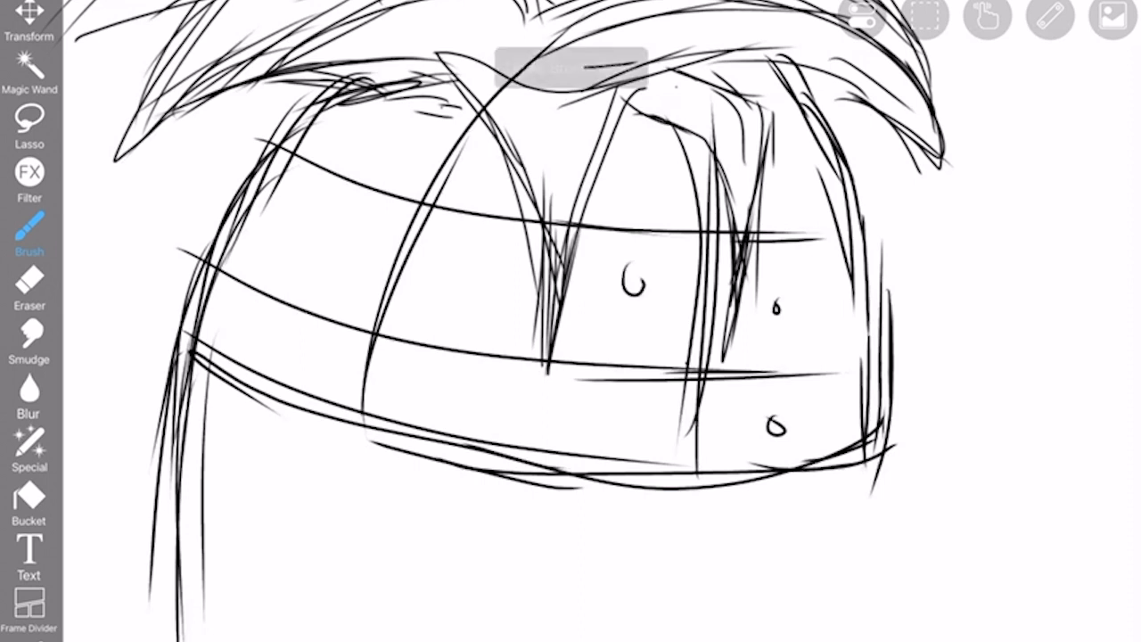
pyautogui.press('ctrl+z')
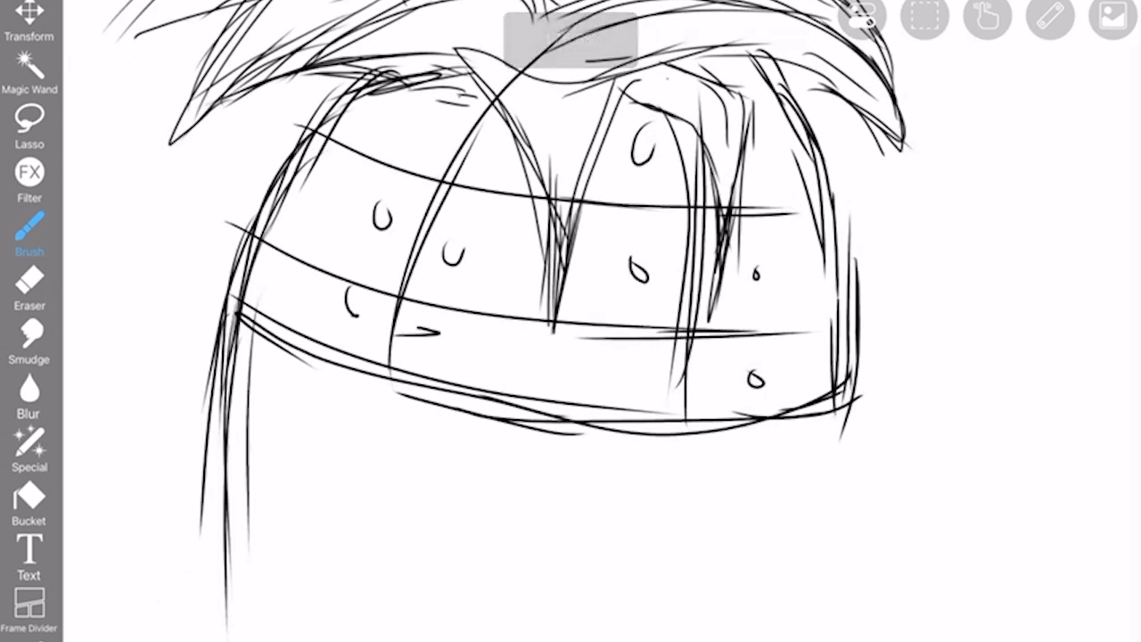
pyautogui.moveTo(407, 330); pyautogui.dragTo(517, 424)
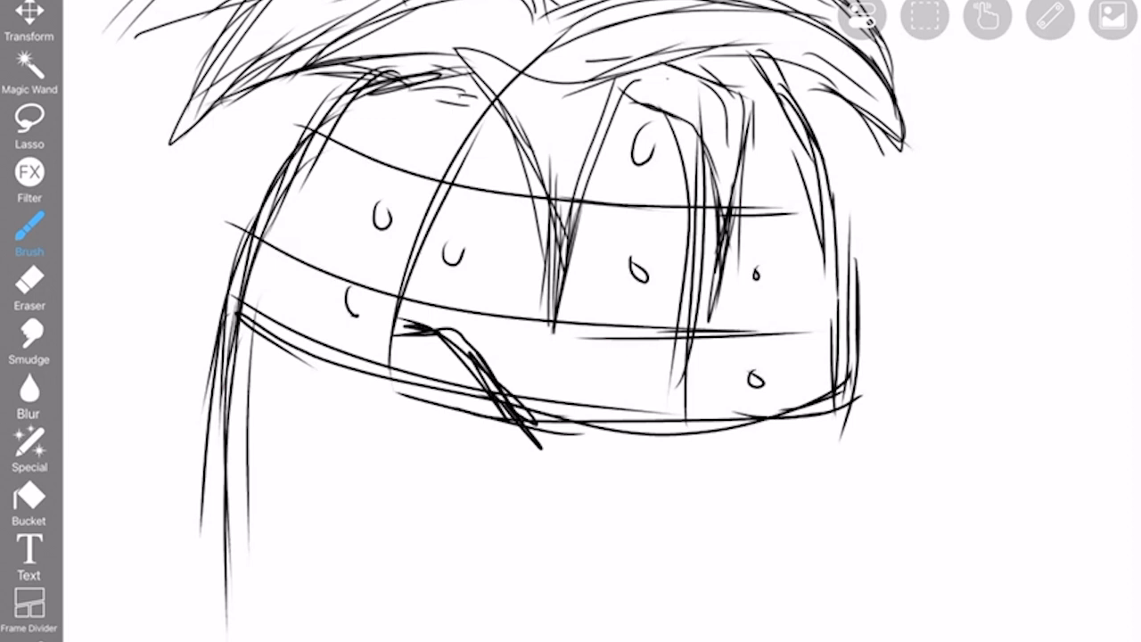
pyautogui.moveTo(615, 464); pyautogui.dragTo(775, 392)
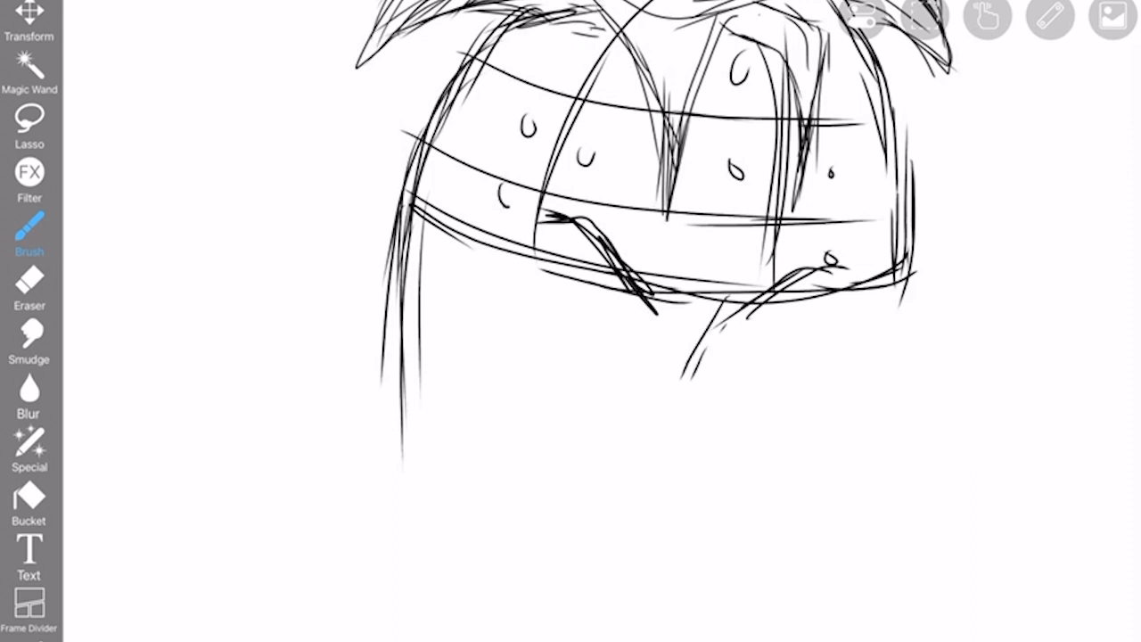
# Sketch wide shocked eyes with tiny pupils and slanted brows beneath the helmet band.
pyautogui.moveTo(650, 321); pyautogui.dragTo(704, 374)
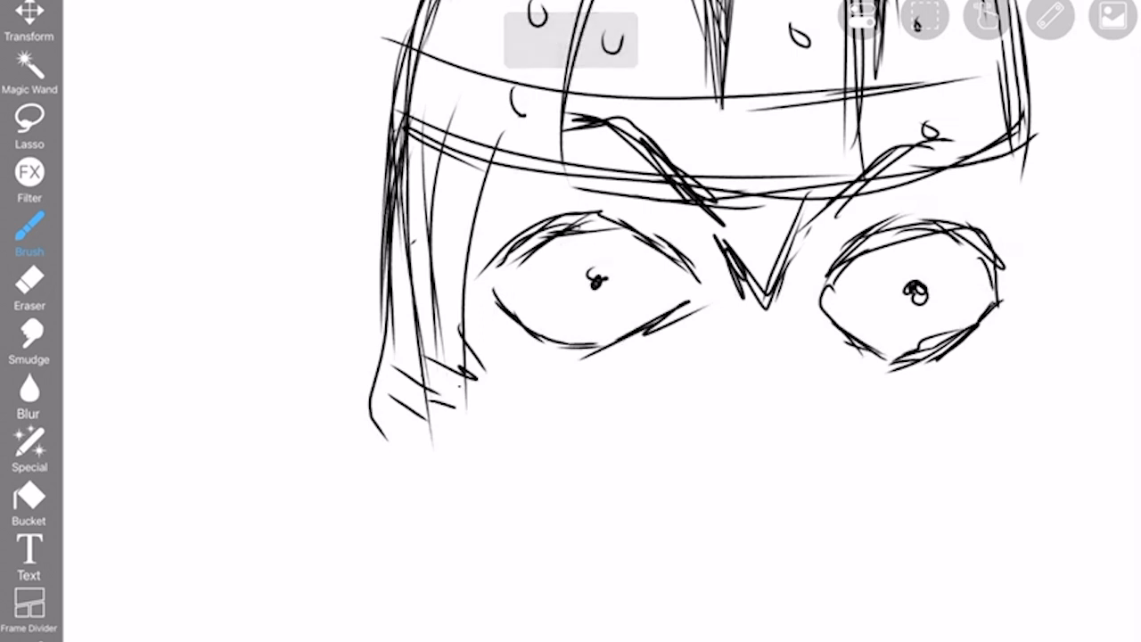
# Draw the zigzag eye-mask outline around both eyes and across the nose, closing it on the right.
pyautogui.moveTo(437, 396); pyautogui.dragTo(642, 410)
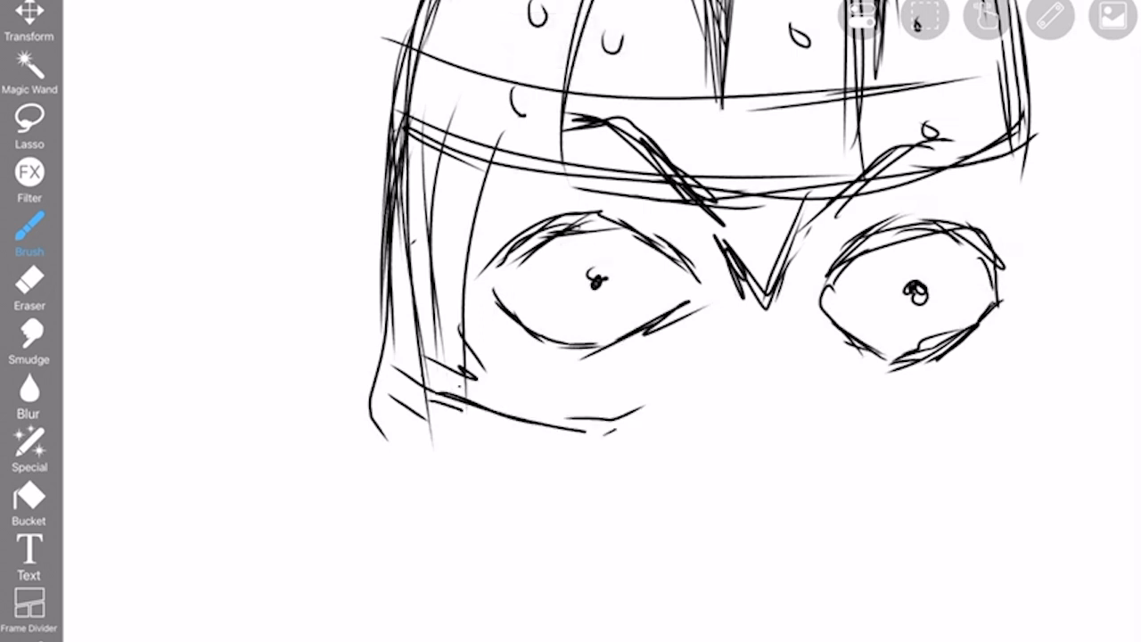
pyautogui.moveTo(597, 437); pyautogui.dragTo(802, 356)
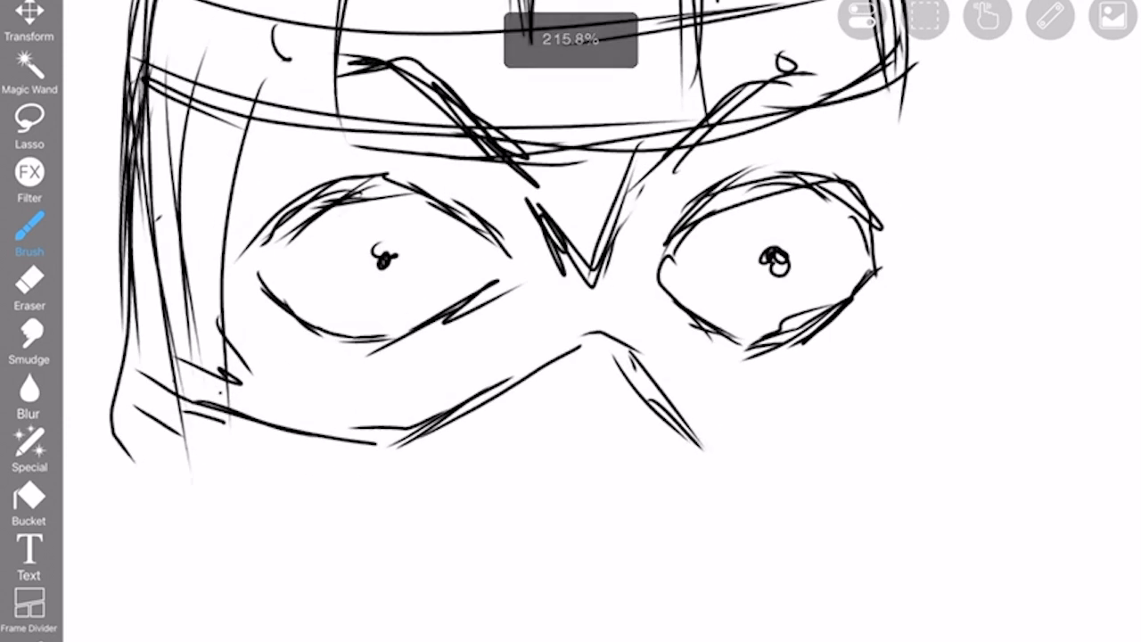
pyautogui.moveTo(651, 375); pyautogui.dragTo(757, 460)
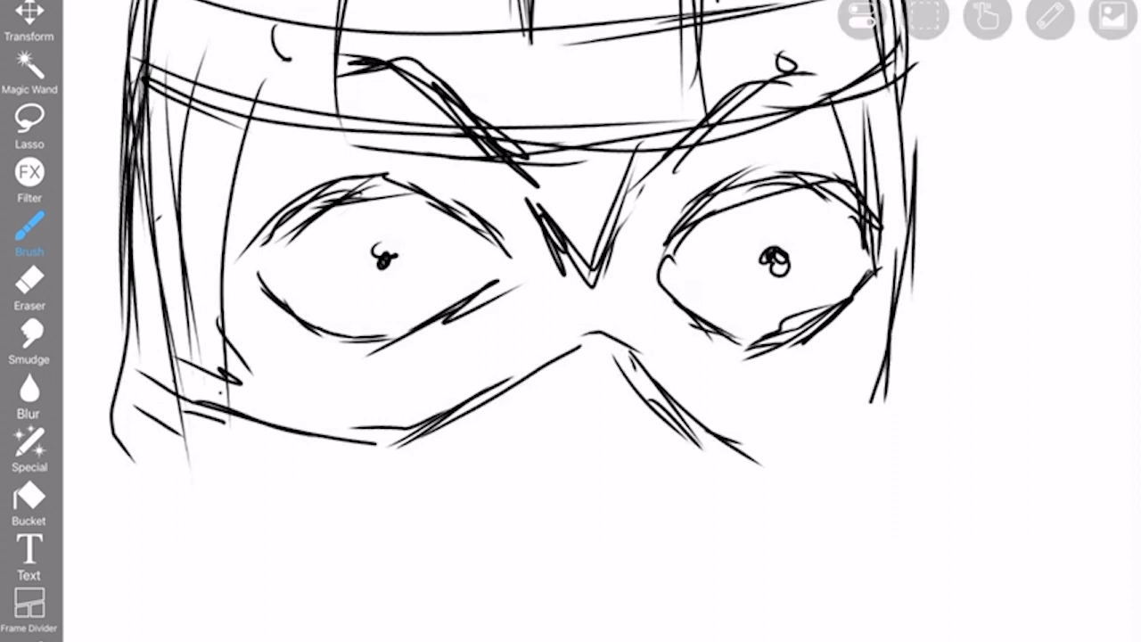
pyautogui.moveTo(877, 357); pyautogui.dragTo(860, 442)
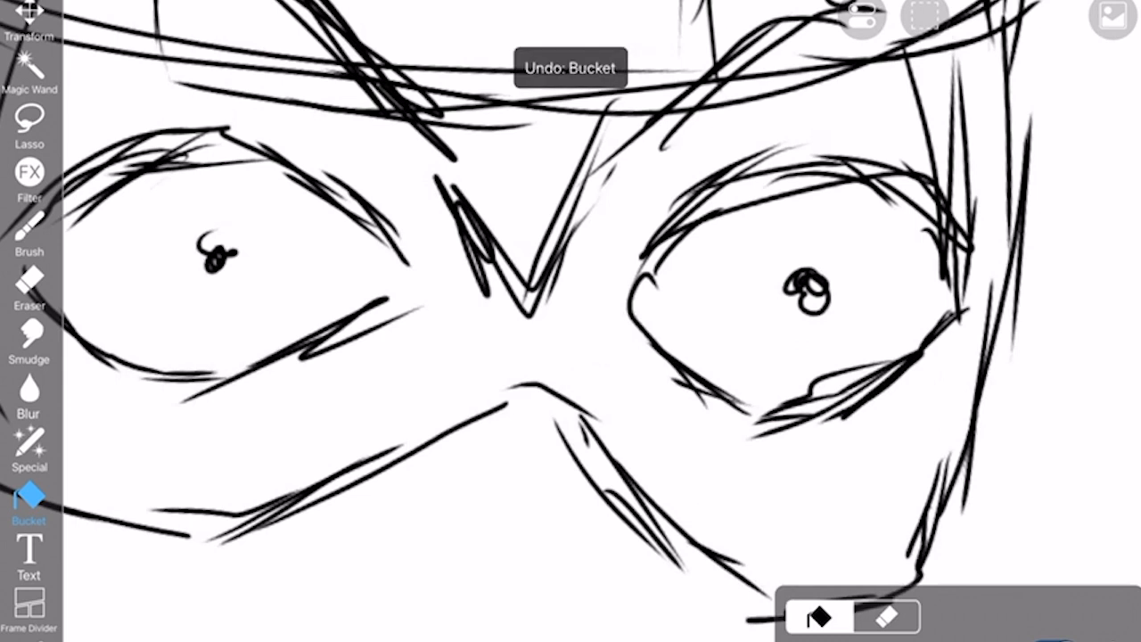
# Bucket-fill the eye mask solid black, leaving the eyes white.
pyautogui.click(856, 455)
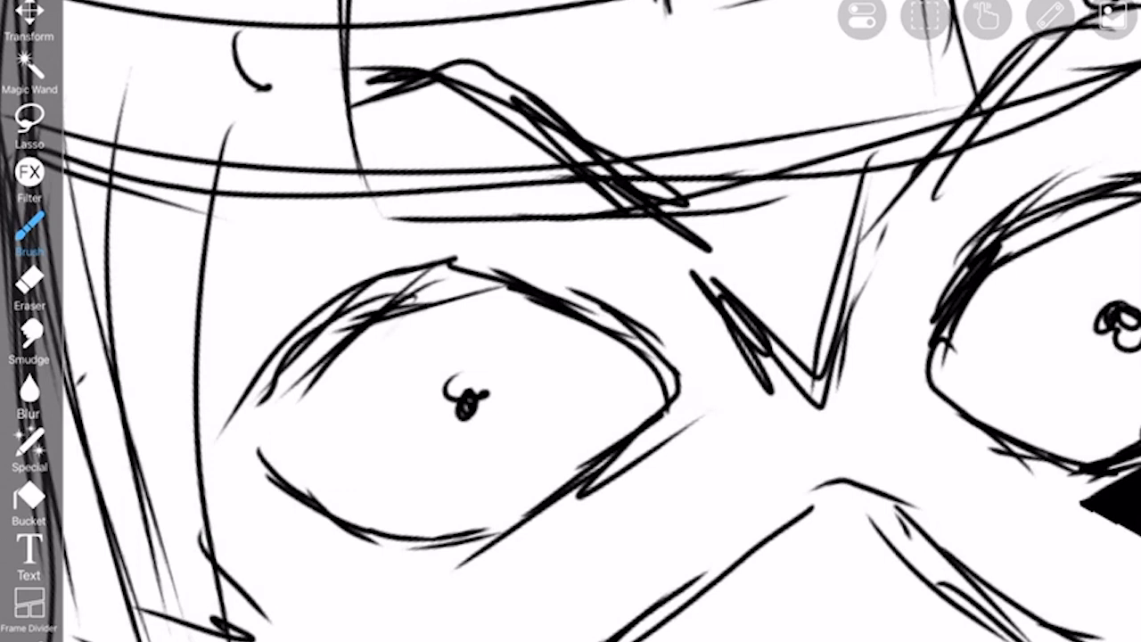
pyautogui.click(29, 499)
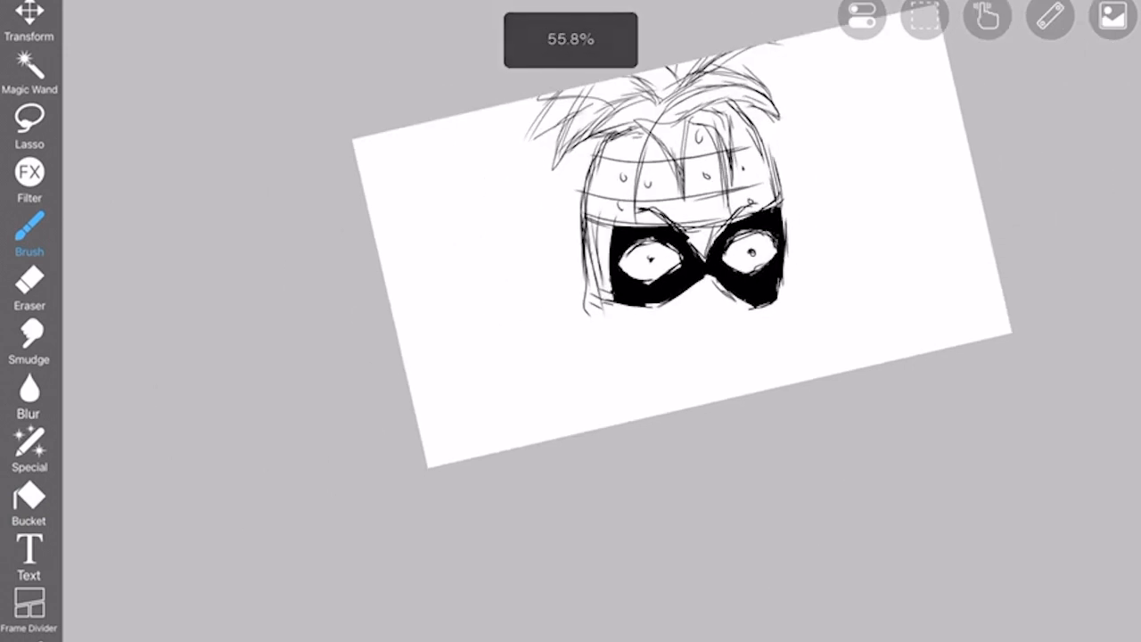
pyautogui.click(29, 503)
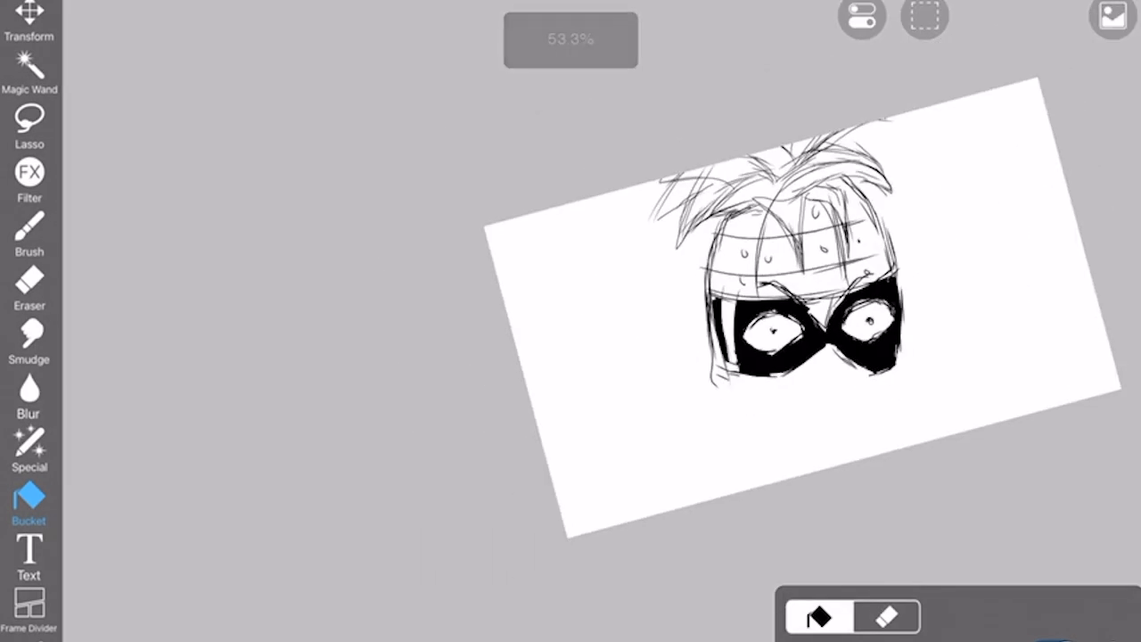
pyautogui.click(29, 236)
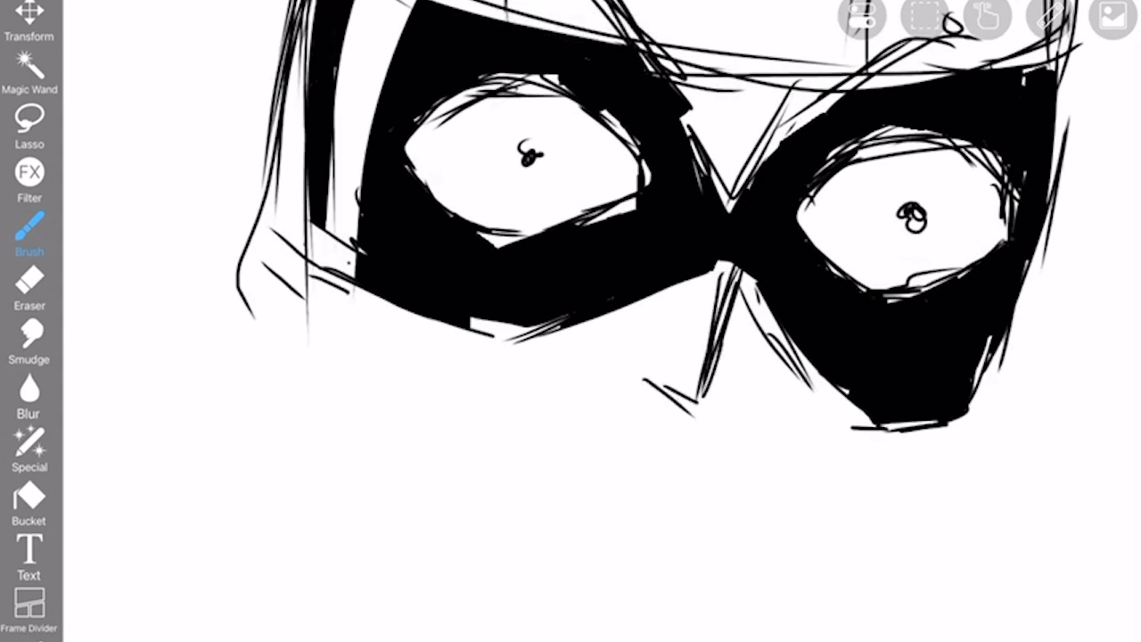
# Sketch a small nose, an open shouting mouth and the jawline below the black mask.
pyautogui.moveTo(677, 384); pyautogui.dragTo(739, 410)
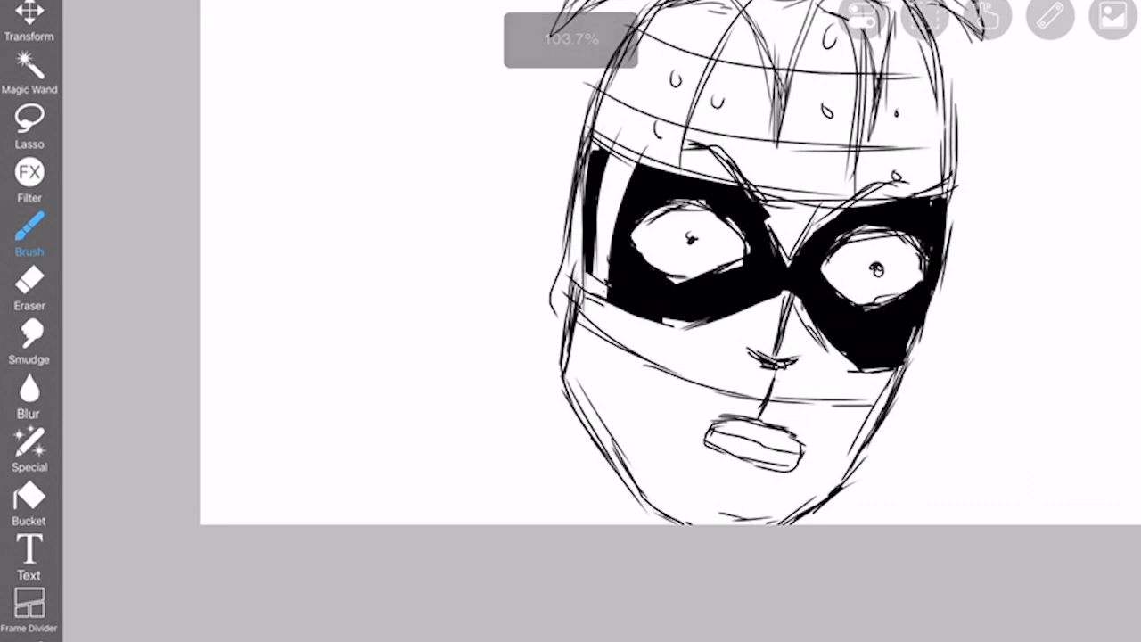
# Sketch the neck and collar lines running down beneath the chin.
pyautogui.click(29, 446)
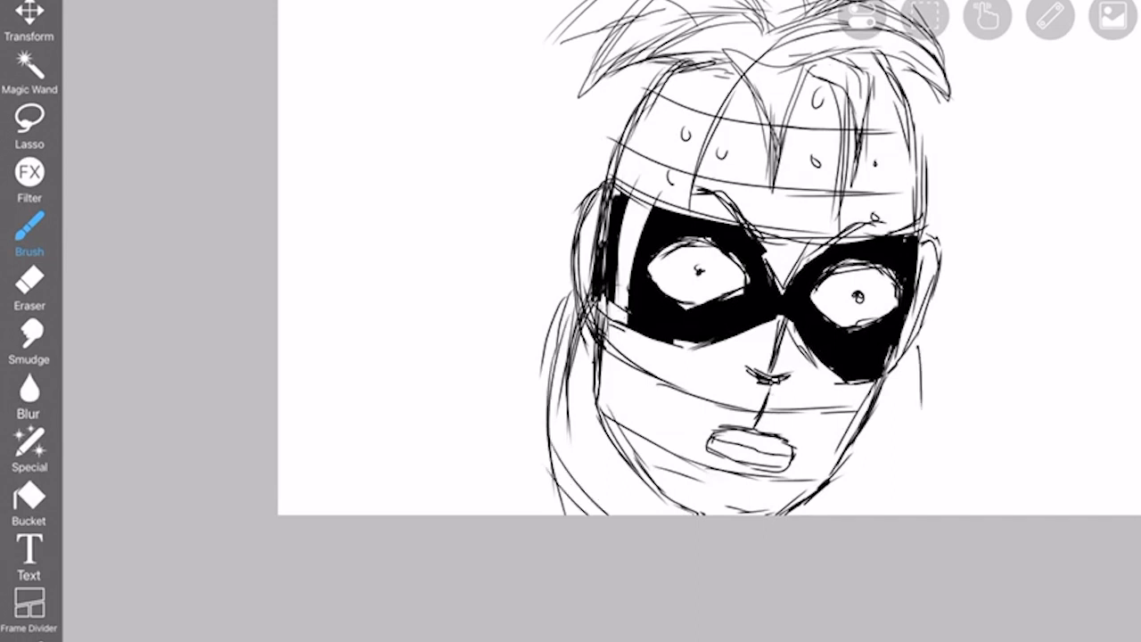
# Sketch a large rounded fist and arm lines to the right of the hero's face.
pyautogui.moveTo(927, 339); pyautogui.dragTo(895, 517)
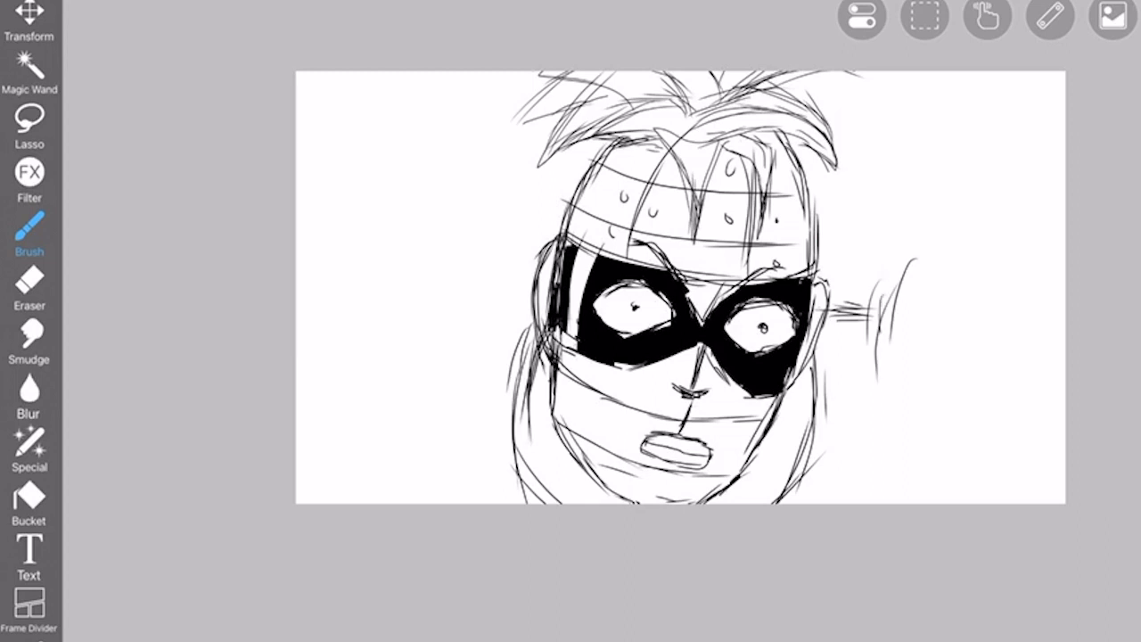
pyautogui.moveTo(892, 320); pyautogui.dragTo(990, 478)
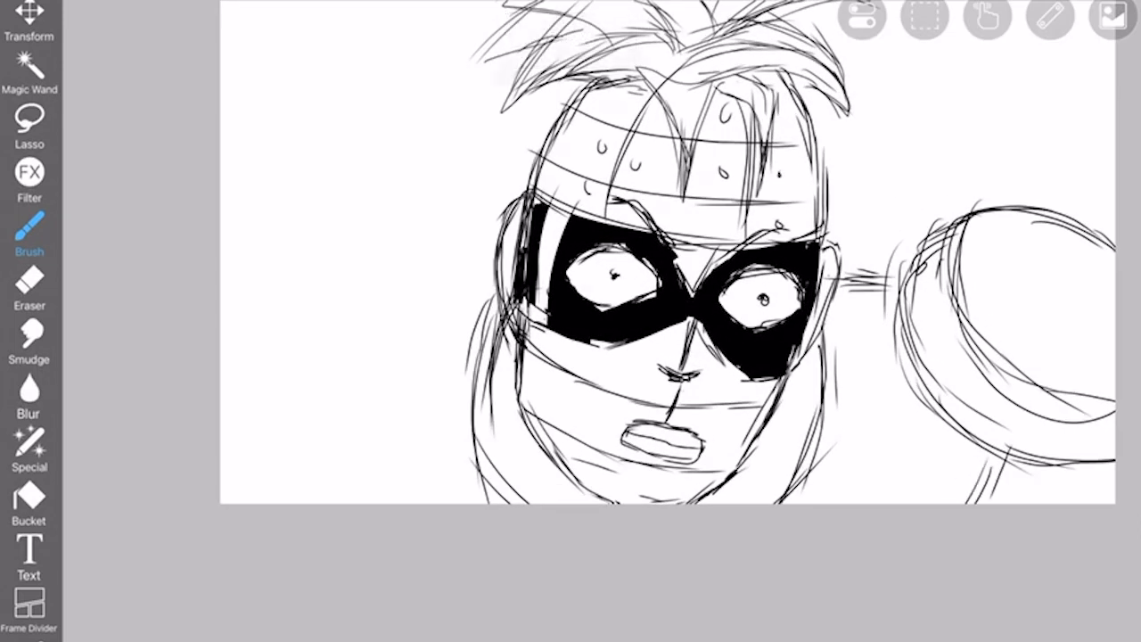
pyautogui.press('ctrl+z')
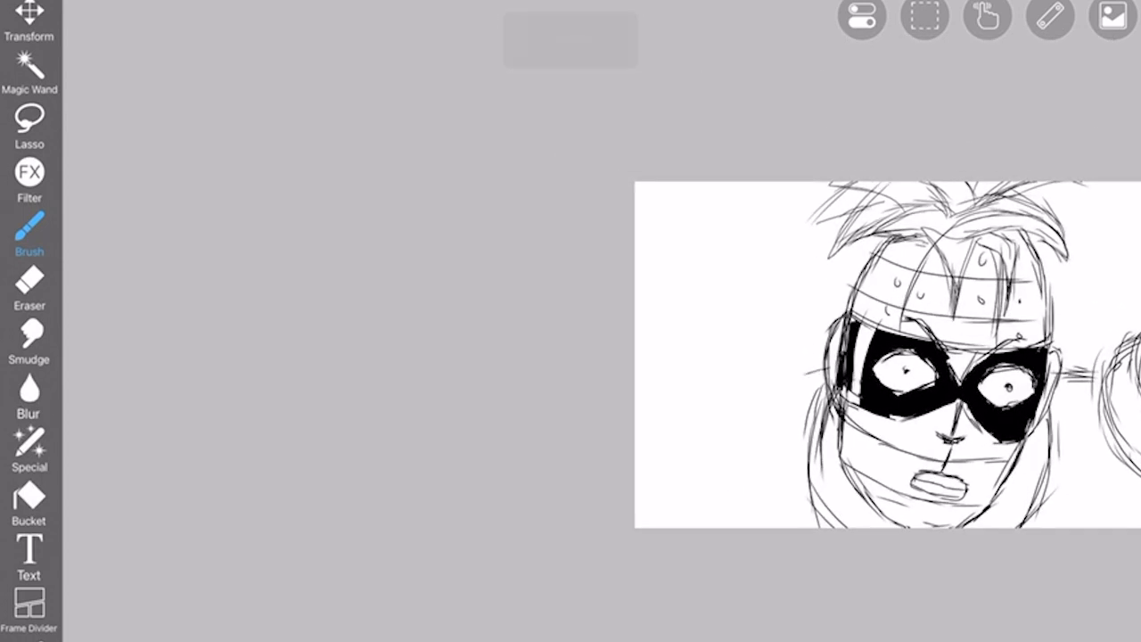
pyautogui.moveTo(829, 342); pyautogui.dragTo(753, 378)
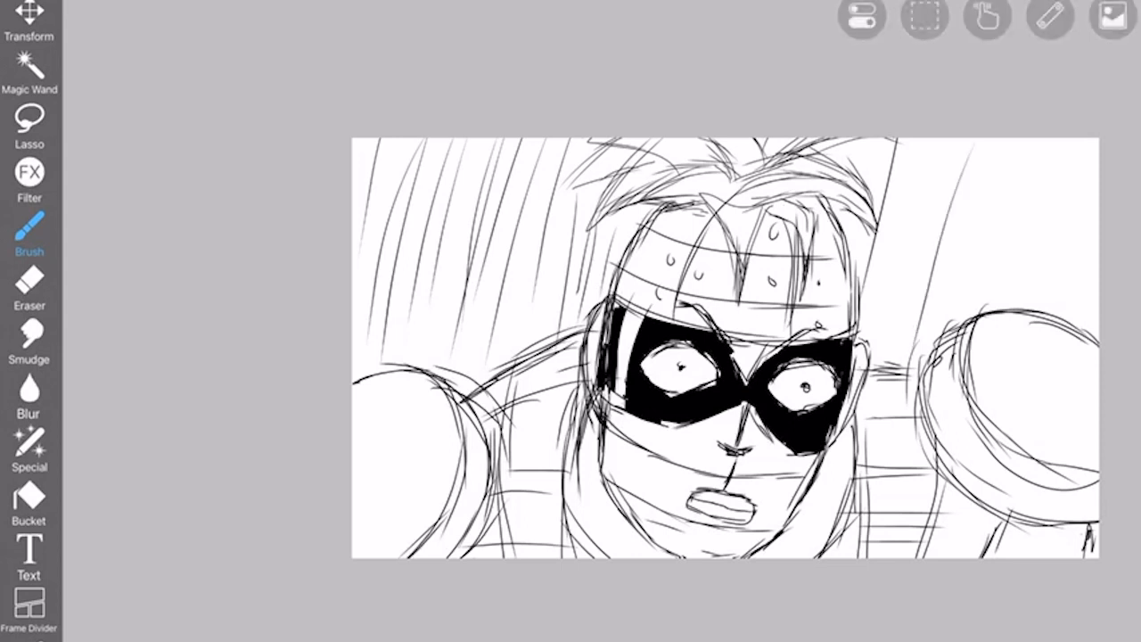
# Draw more vertical speed lines across the background beside the hero.
pyautogui.moveTo(927, 143); pyautogui.dragTo(1097, 321)
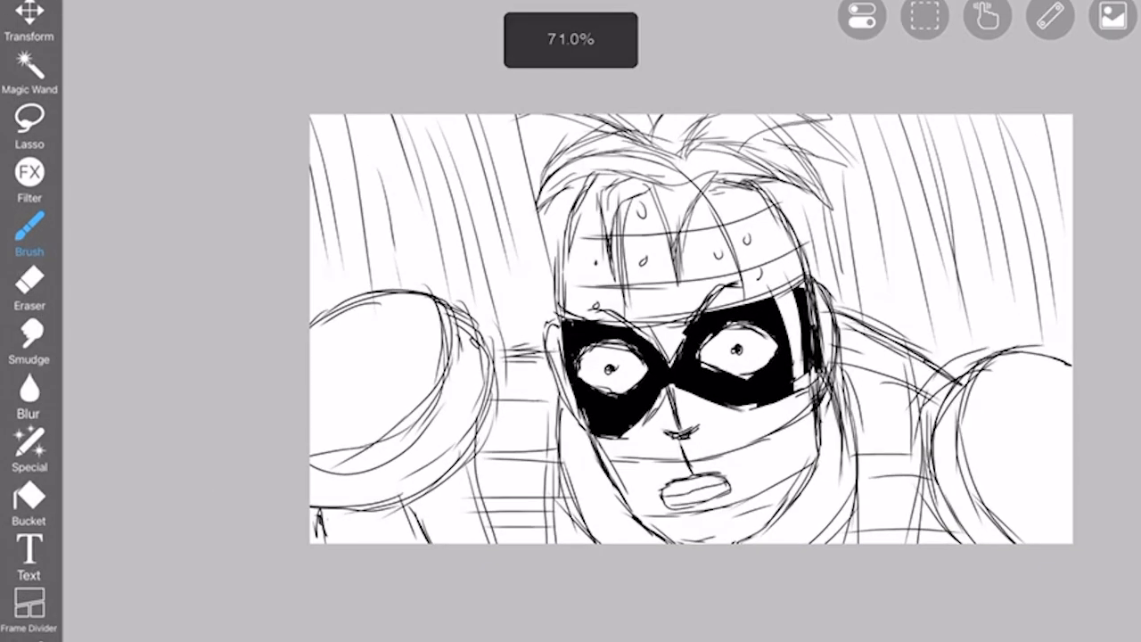
# Switch to the Liquify Pen, try a warp stroke, and undo it.
pyautogui.click(28, 442)
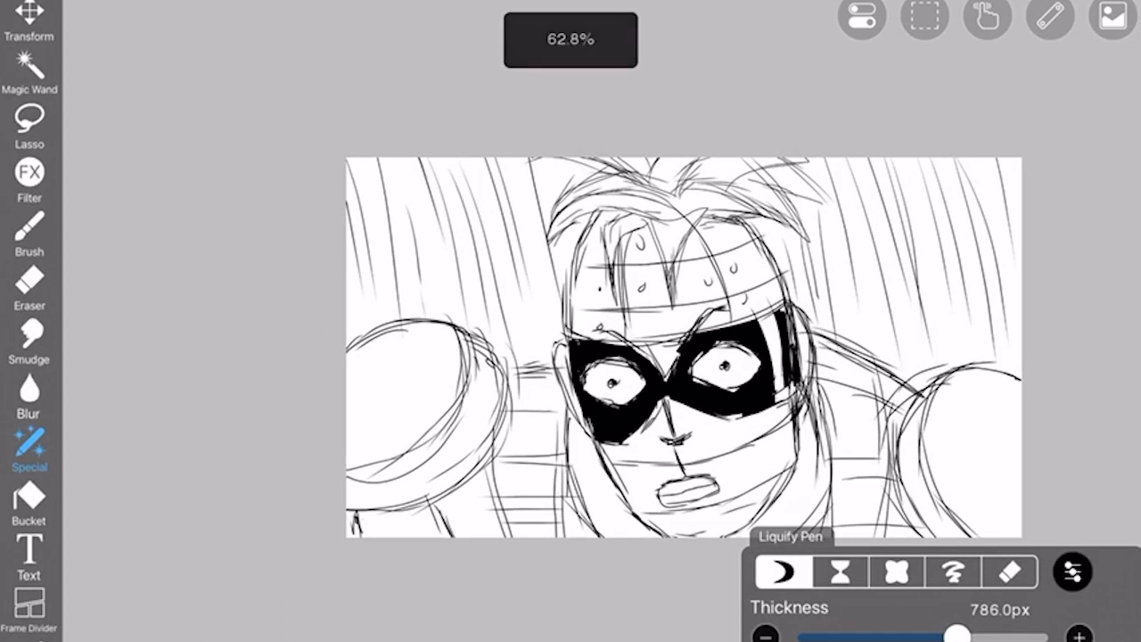
pyautogui.press('ctrl+z')
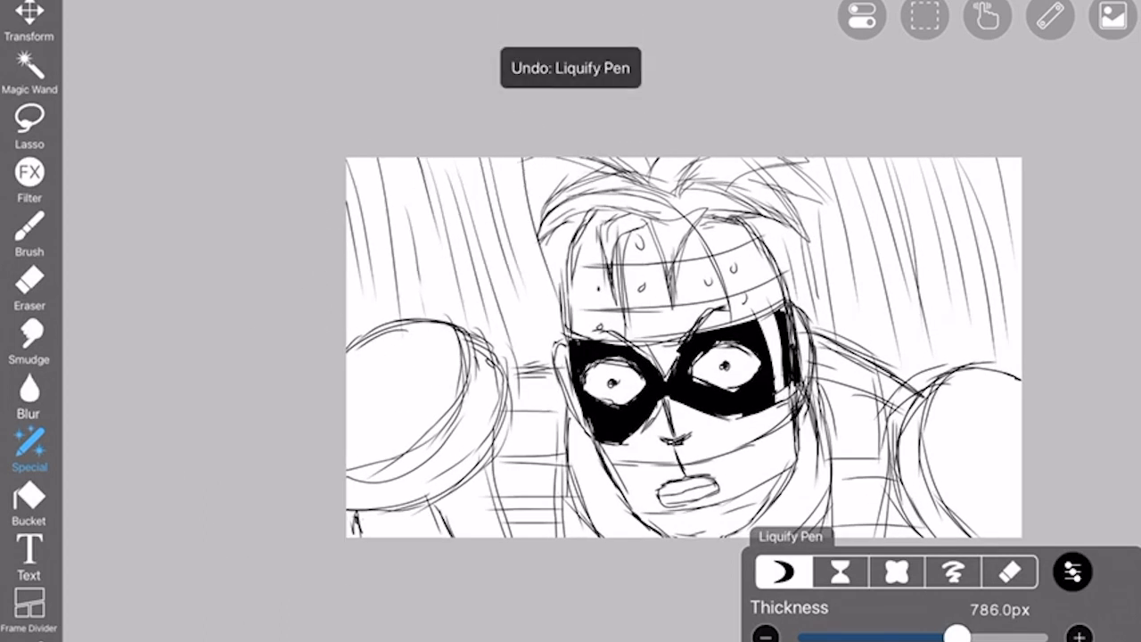